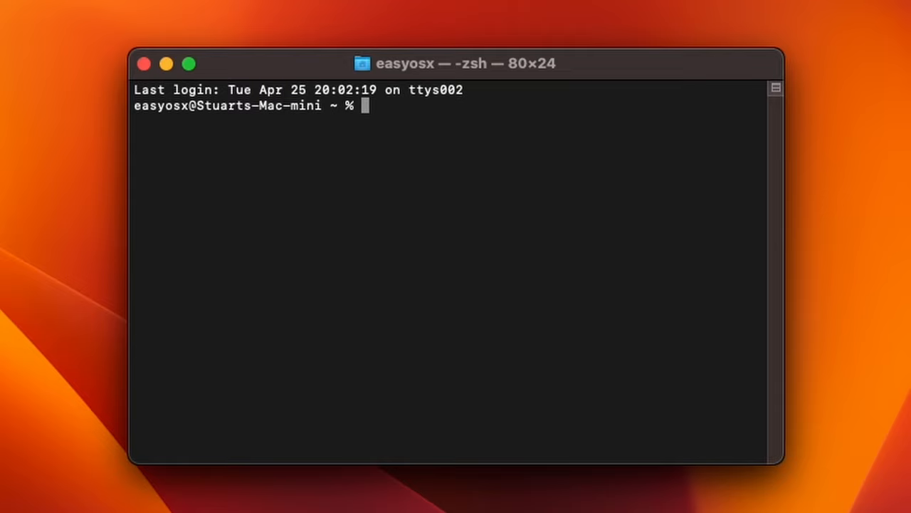
Step: Run xcode-select --install to request Apple's command line developer tools
text(x)
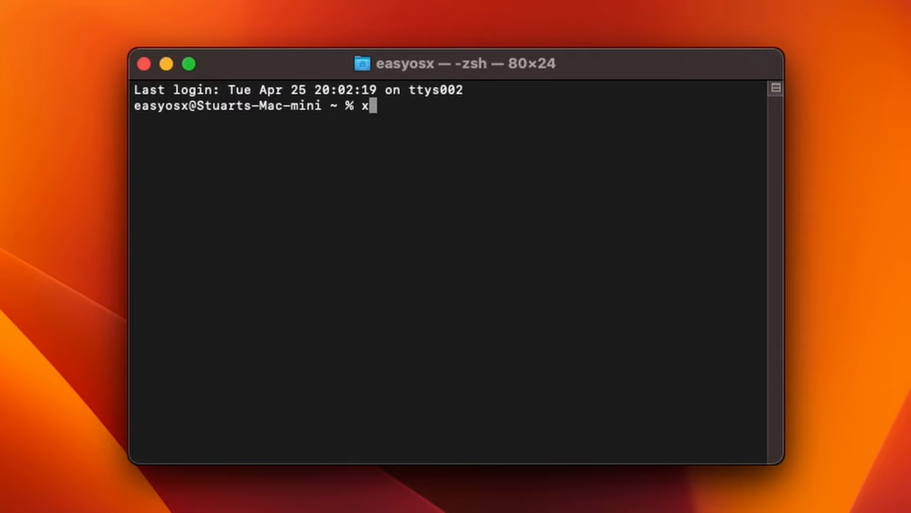
text(code-select --install)
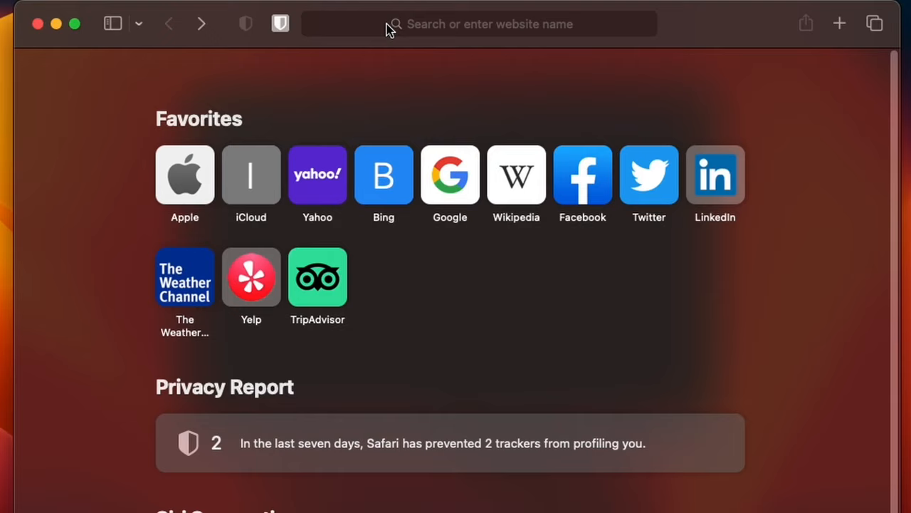
Step: Load brew.sh in Safari and scroll through the Install Homebrew instructions
click(479, 23)
text(brew.sh)
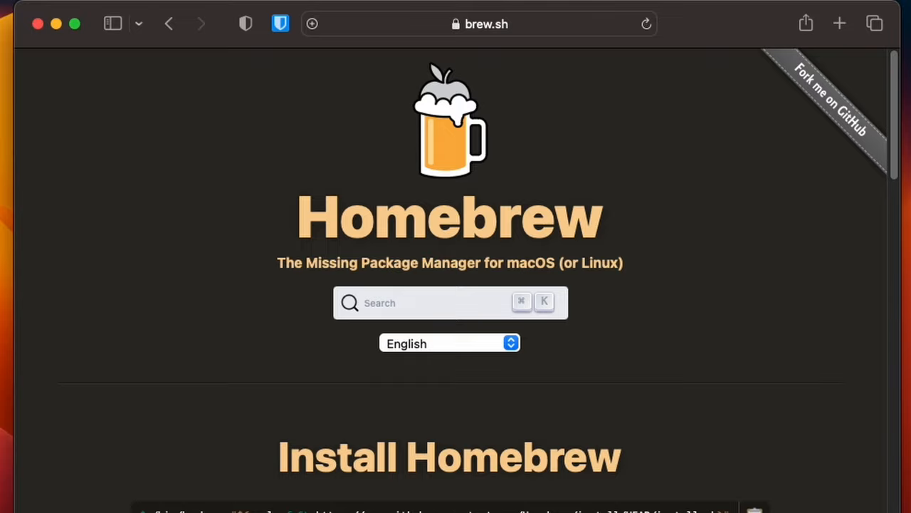
scroll(down, 3)
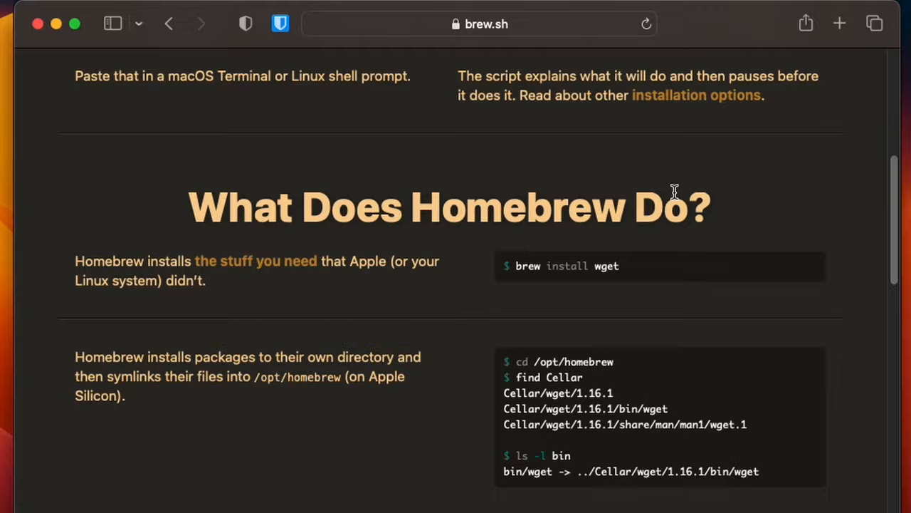
scroll(up, 3)
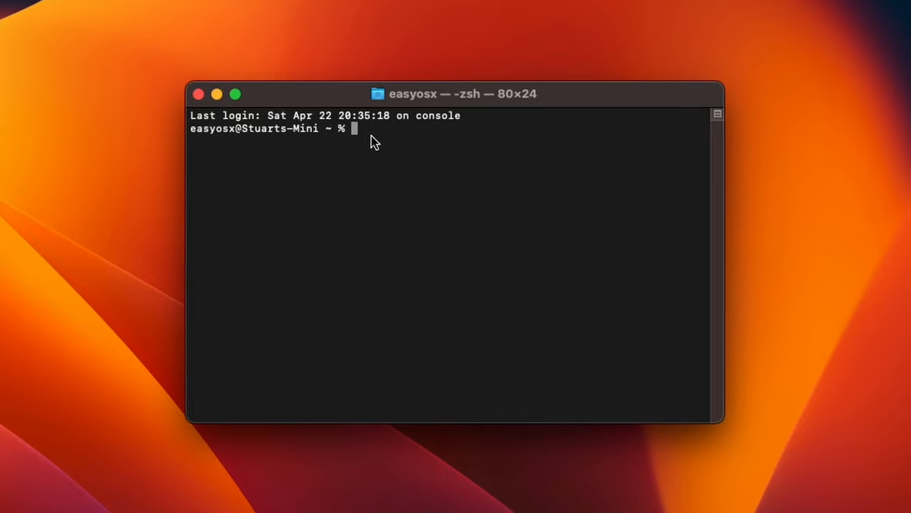
Step: Run the curl-based Homebrew install script from raw.githubusercontent.com
text(/bin/bash -c "$(curl -fsSL https://raw.githubusercontent.com/Homebrew/install/HEAD/install.sh)")
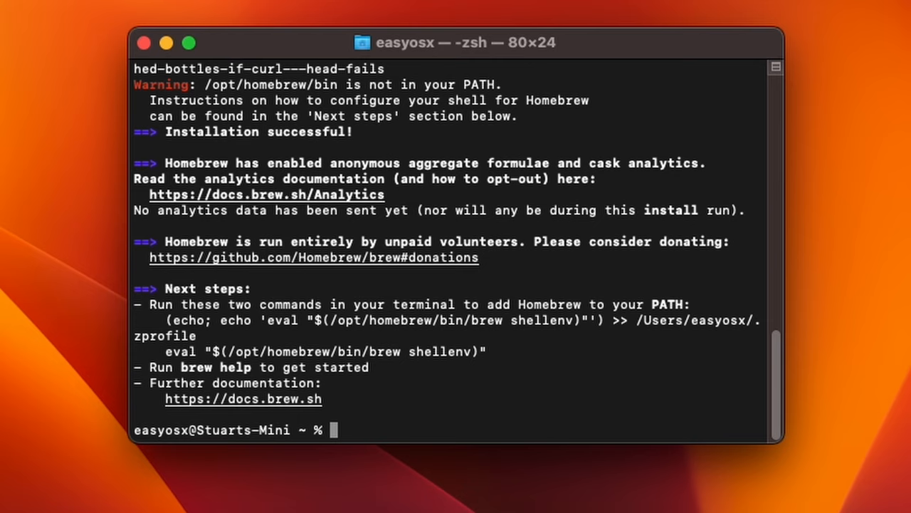
mouse_move(505, 78)
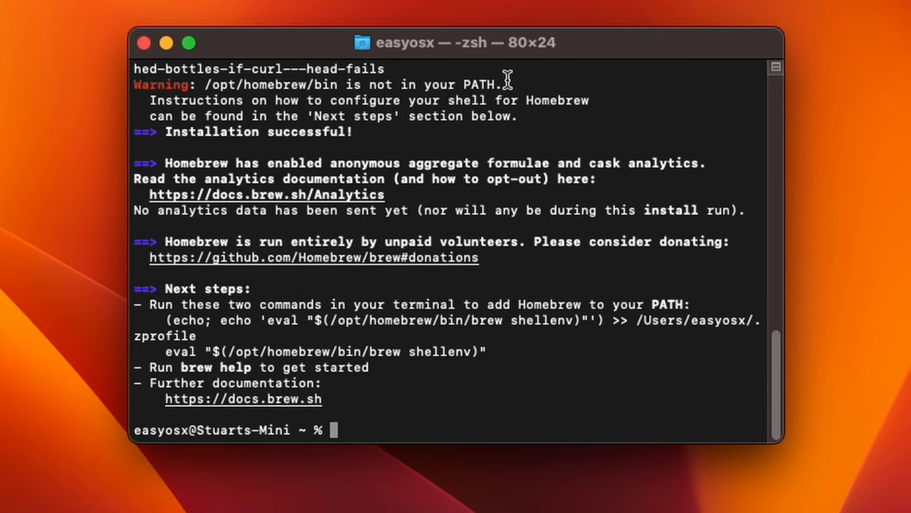
mouse_move(360, 112)
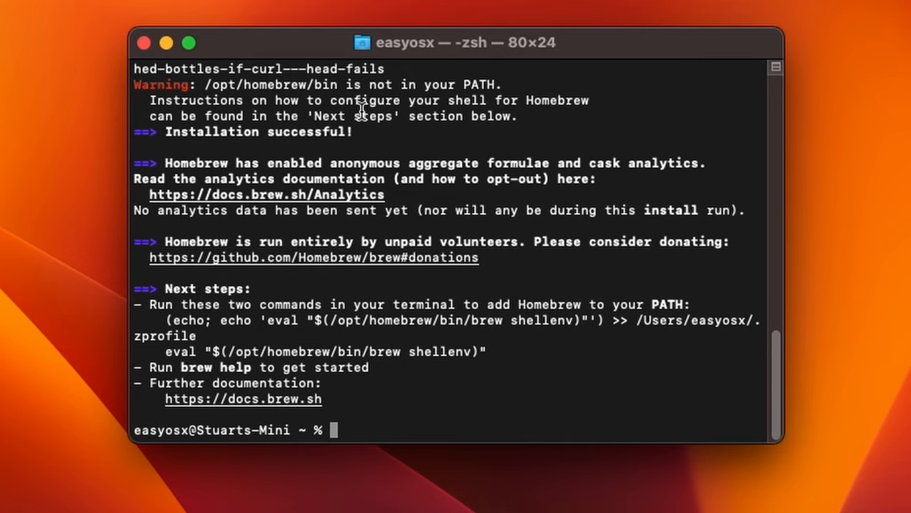
mouse_move(234, 306)
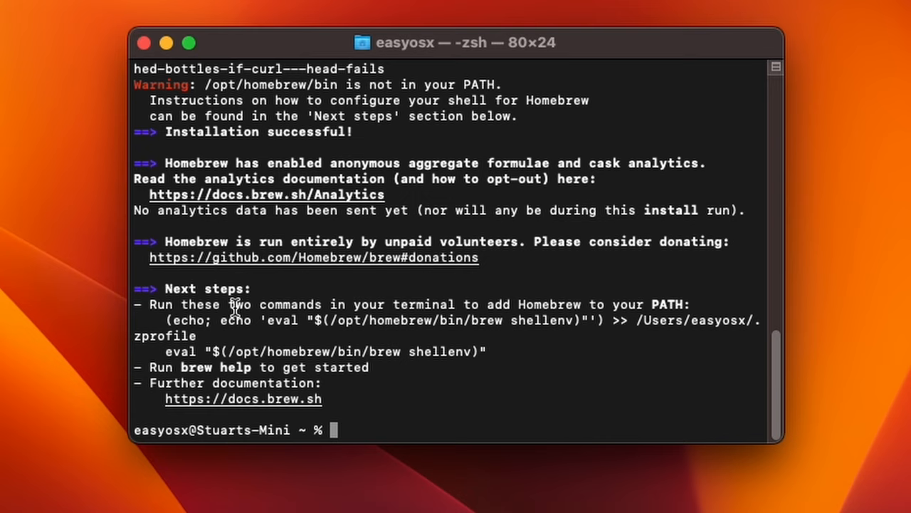
mouse_move(676, 340)
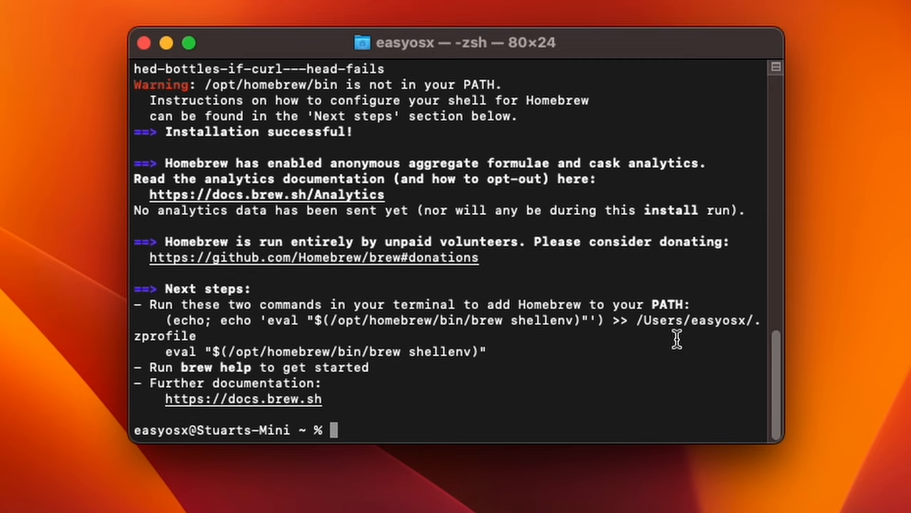
mouse_move(255, 339)
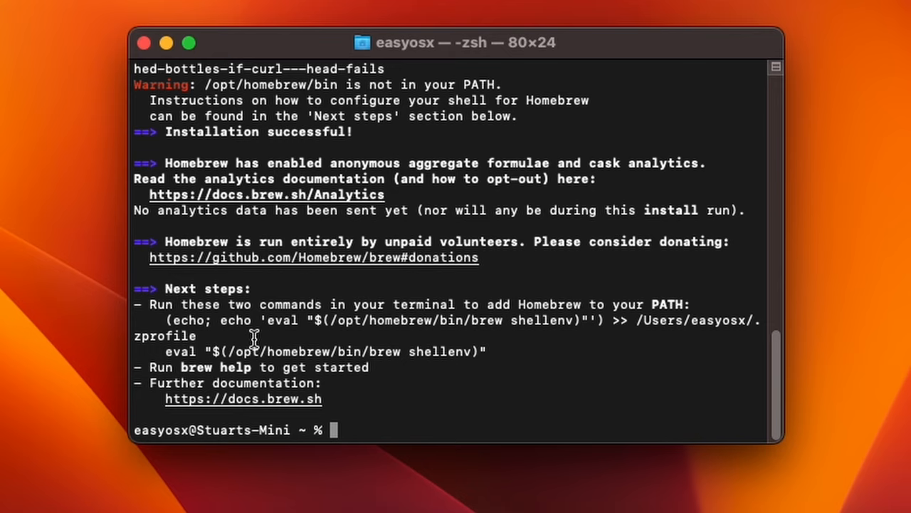
Step: Combine the echo and eval shellenv PATH commands into one line joined by &&
right_click(252, 339)
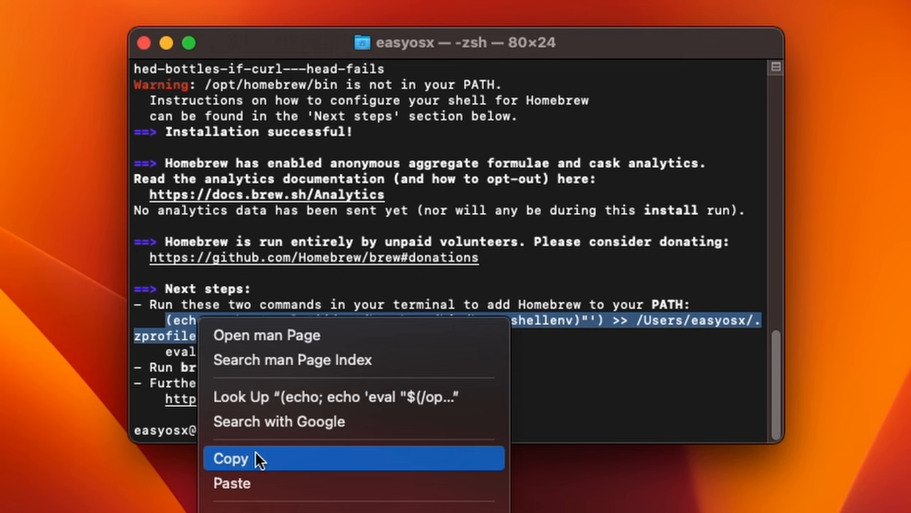
click(230, 457)
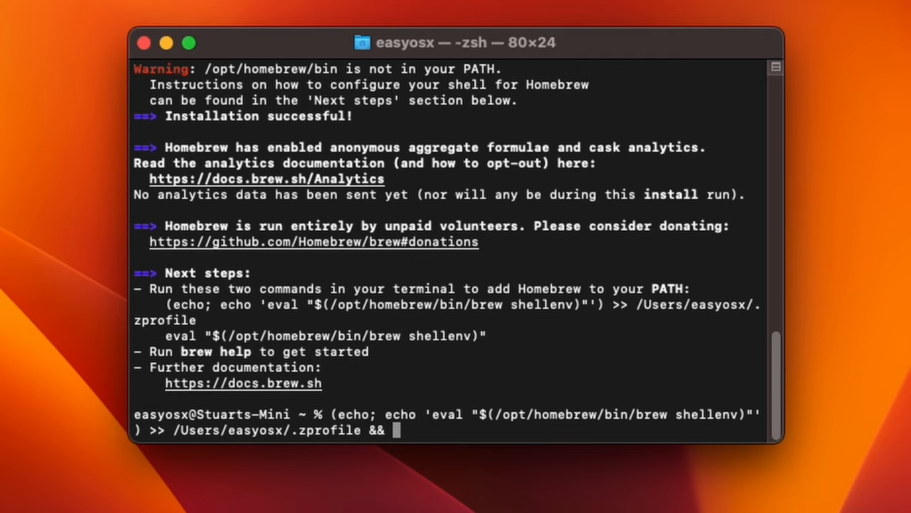
drag(165, 336, 486, 335)
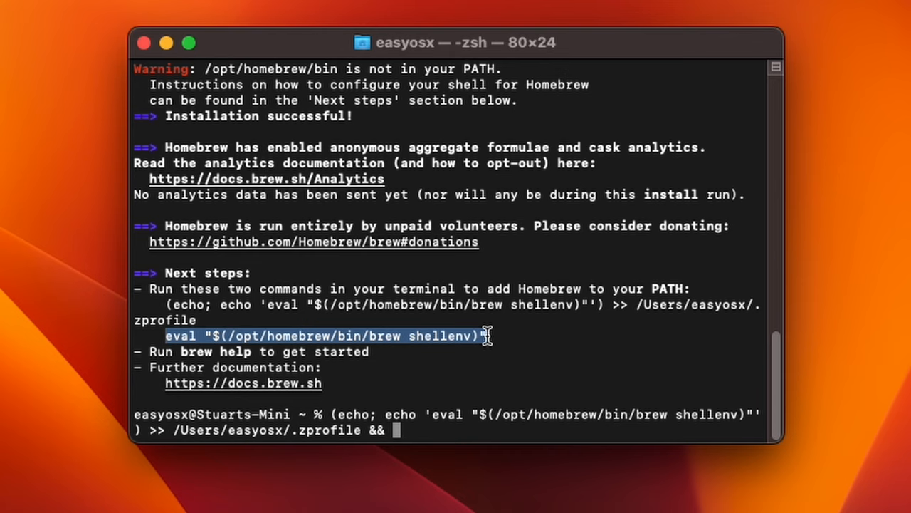
right_click(396, 430)
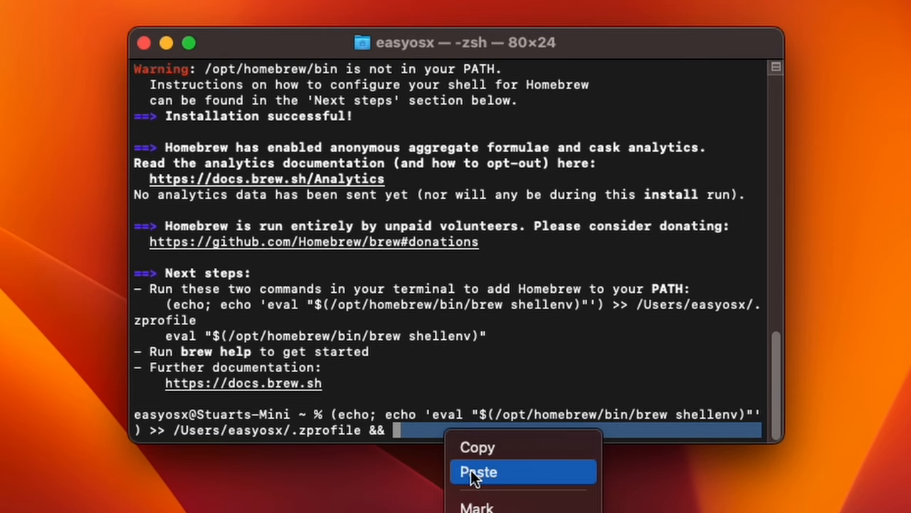
click(477, 471)
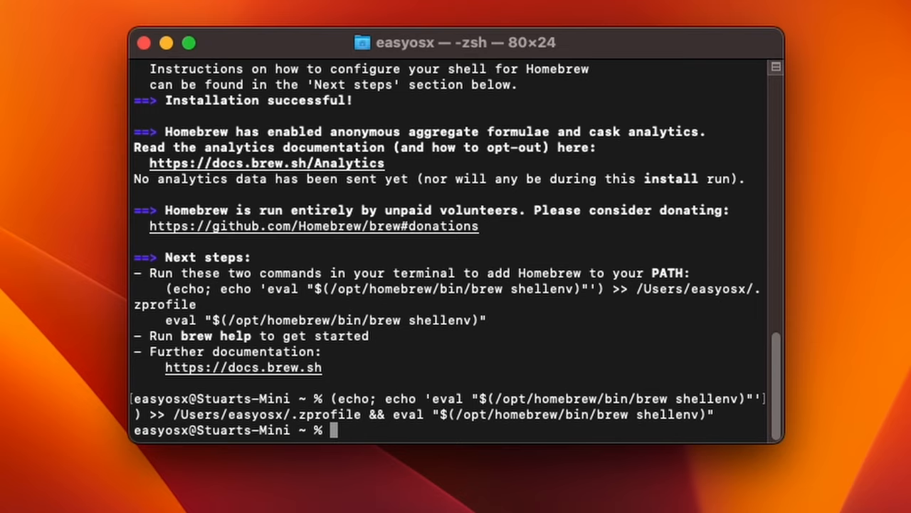
Step: Run brew update in a new tab, then begin typing brew upgrade
click(767, 74)
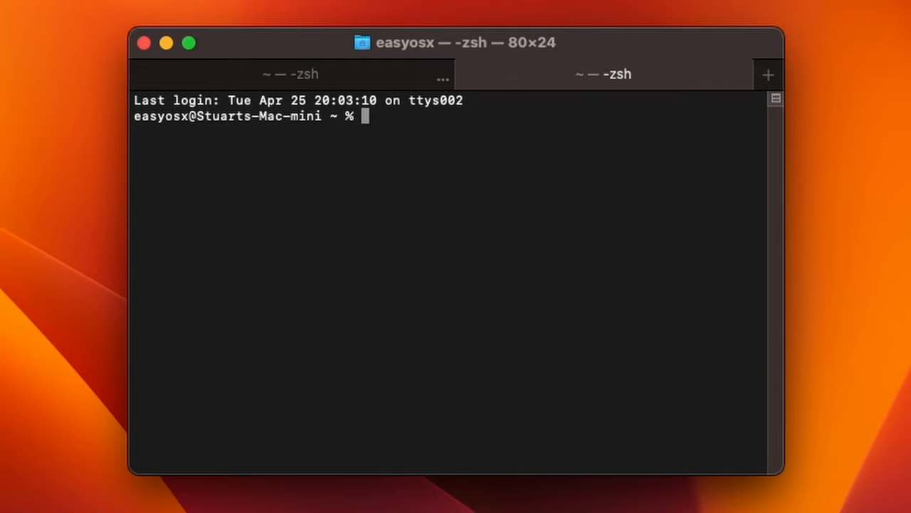
text(brew update)
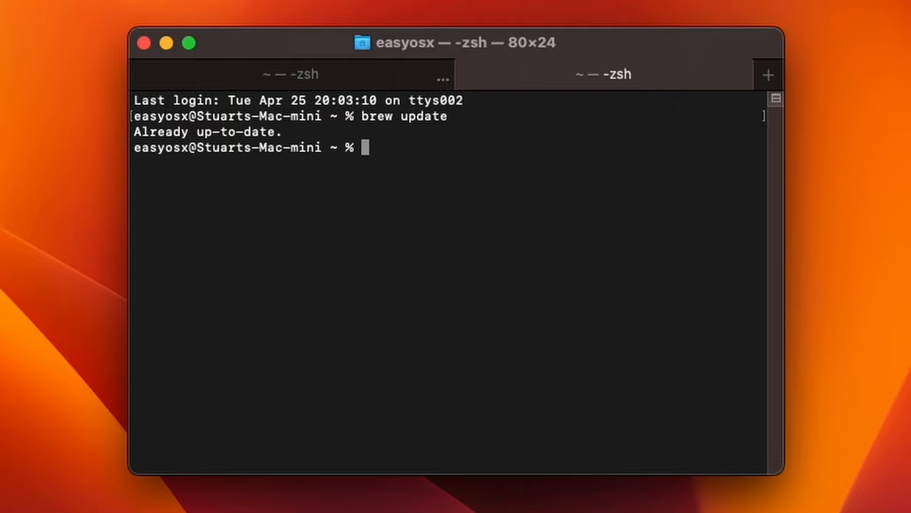
text(brew upgrad)
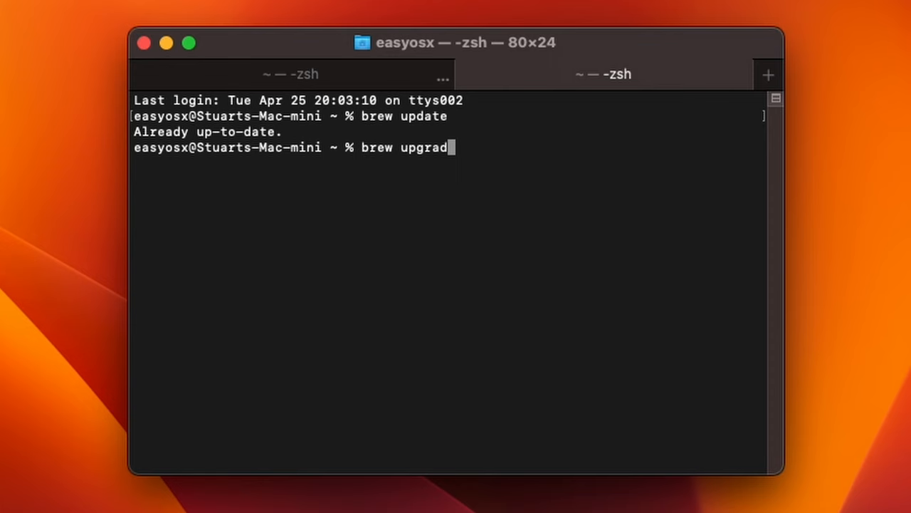